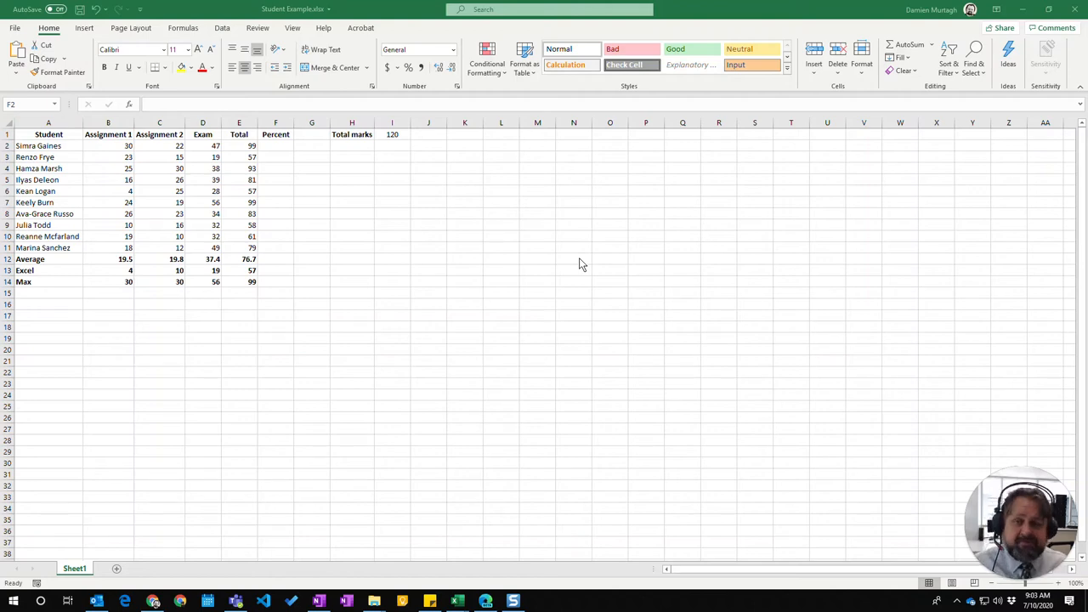
pyautogui.moveTo(178, 270)
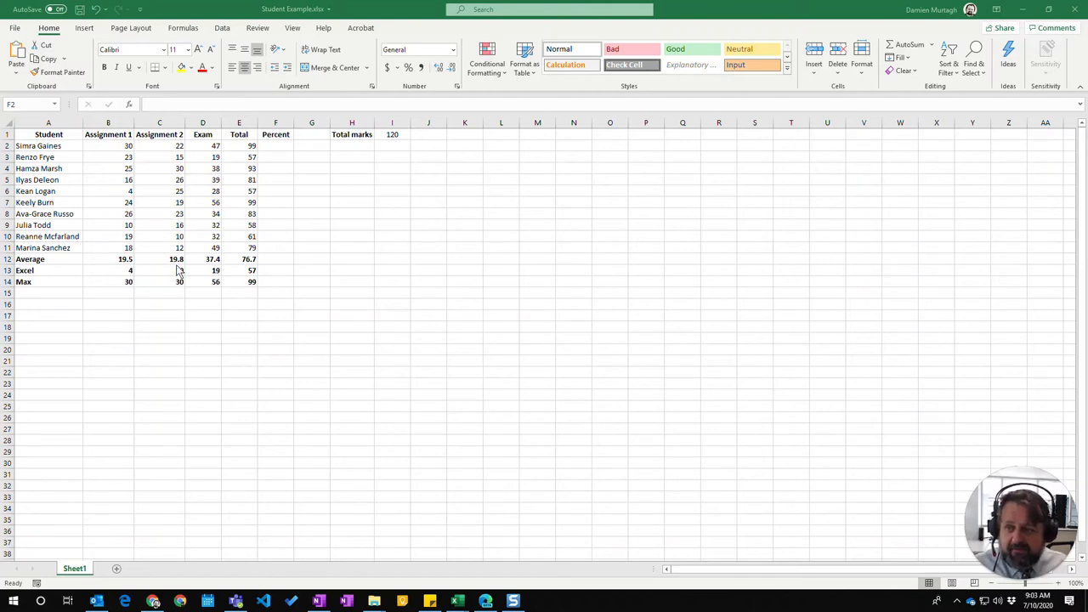
# Step: Build the F2 Percent formula dividing Total E2 by the total marks in I1
pyautogui.click(276, 145)
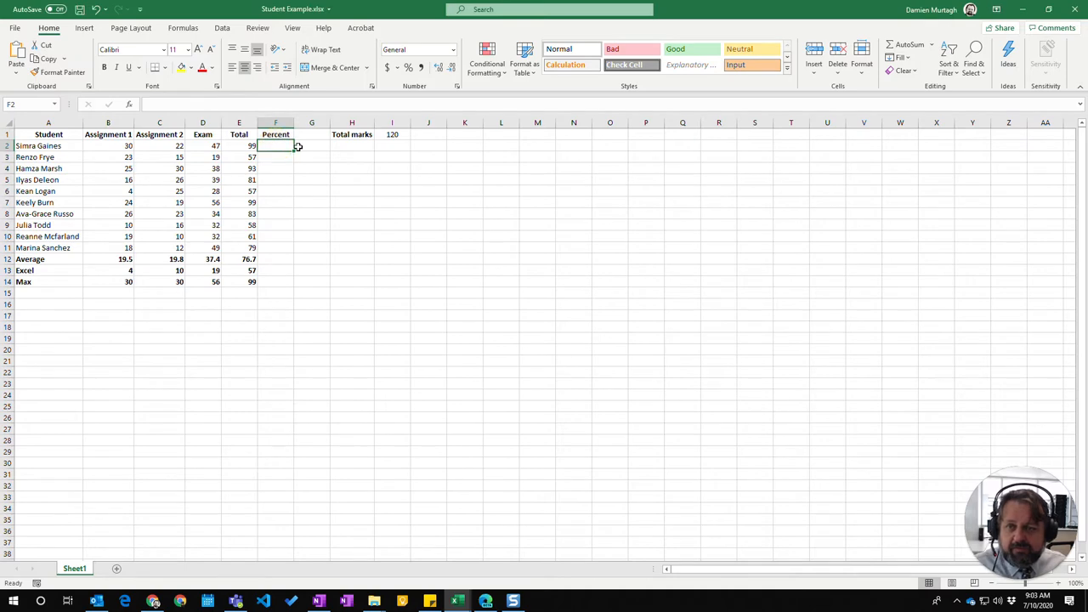
pyautogui.moveTo(239, 146); pyautogui.dragTo(238, 260)
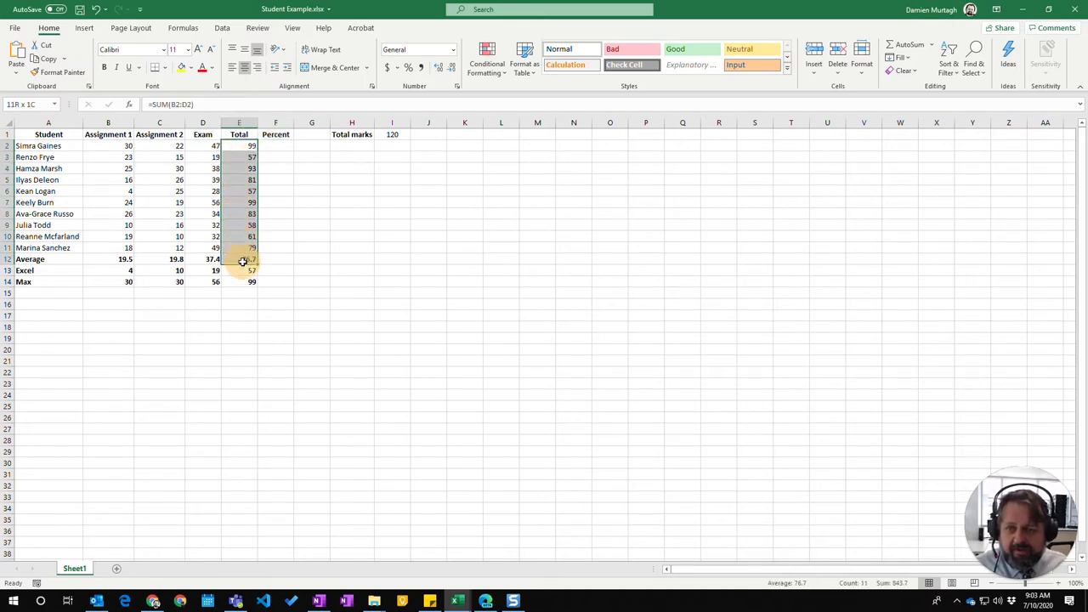
pyautogui.click(392, 134)
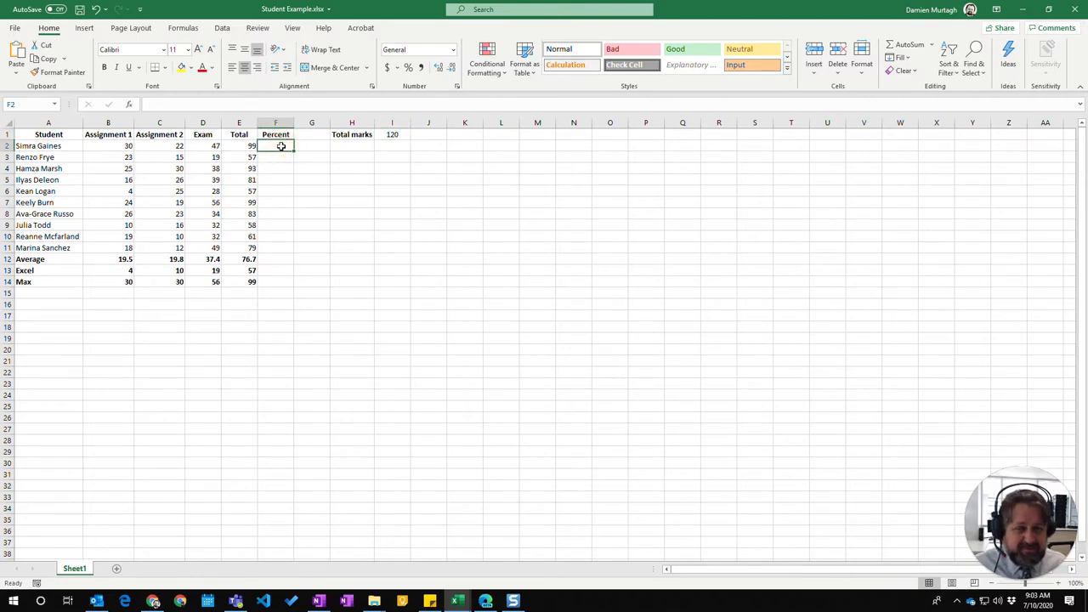
pyautogui.write('=')
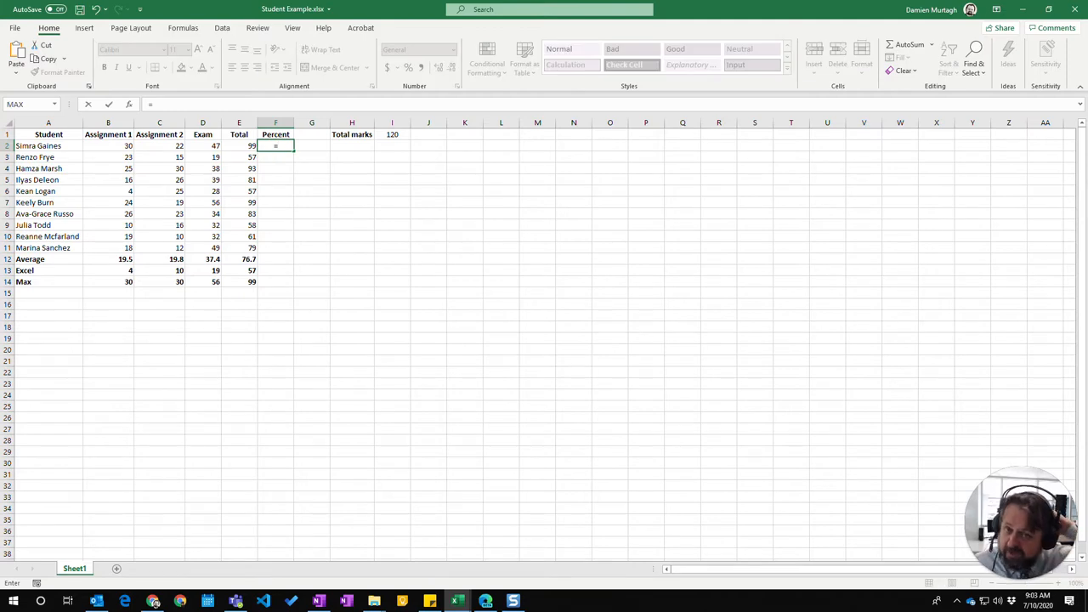
pyautogui.click(239, 145)
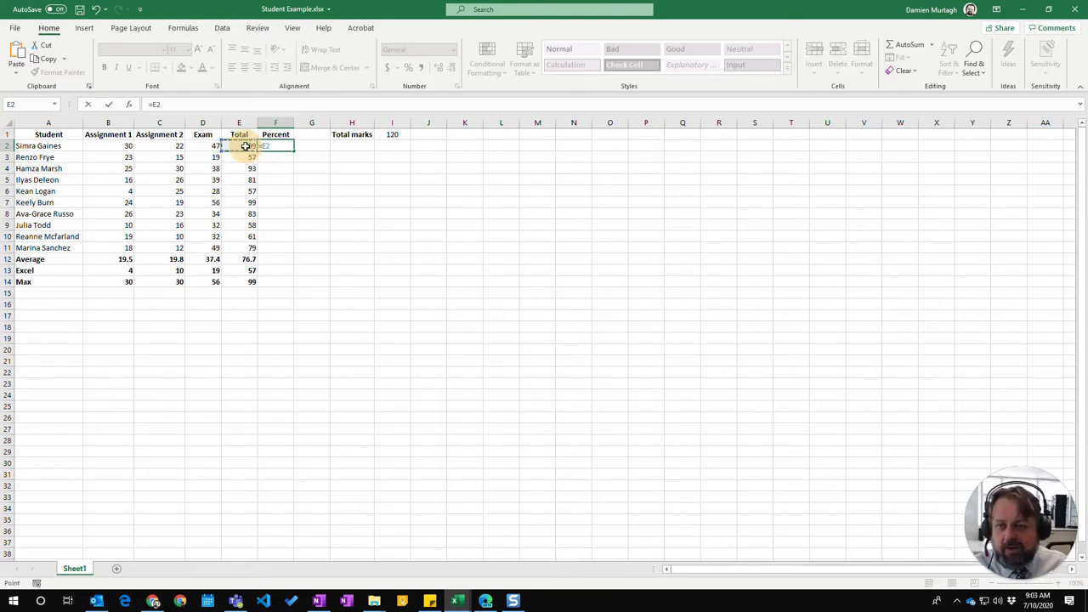
pyautogui.write('/I1')
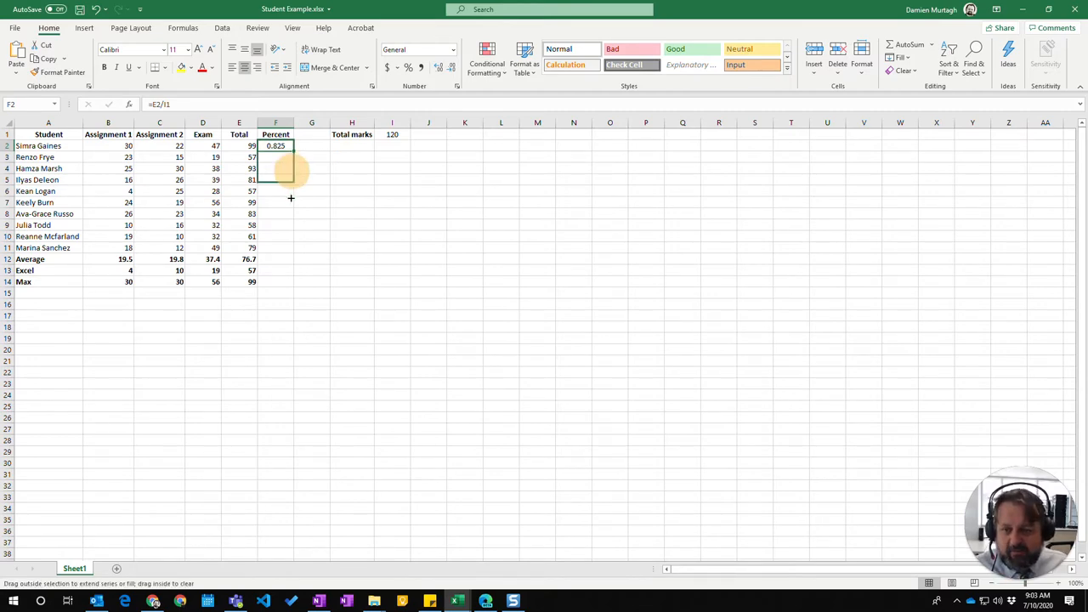
# Step: Fill the F2 percent formula down to F11, then check the total marks 120 in I1
pyautogui.moveTo(275, 145); pyautogui.dragTo(275, 247)
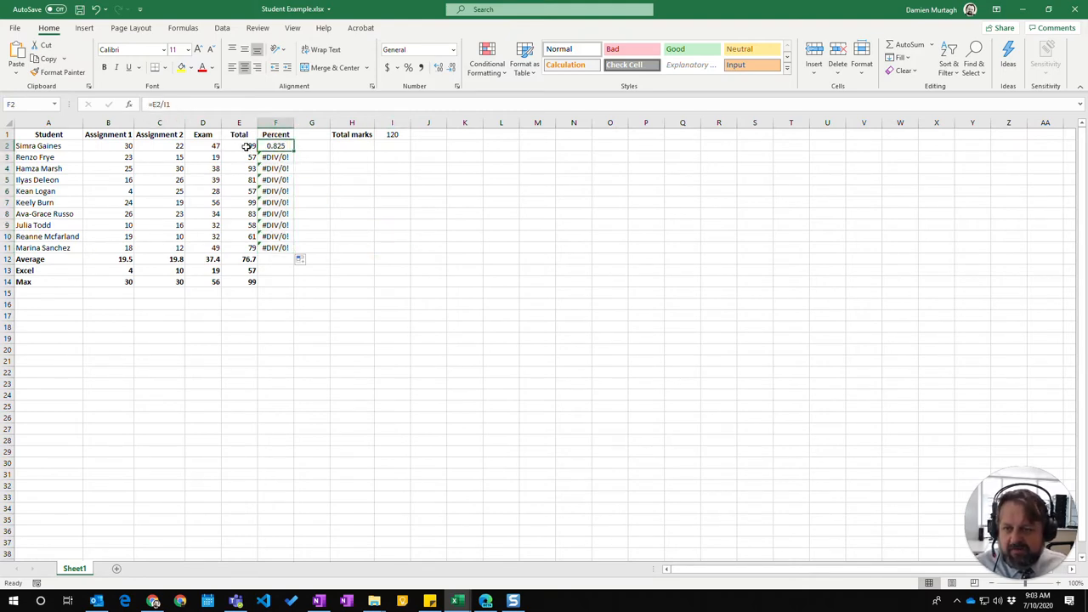
pyautogui.moveTo(239, 151)
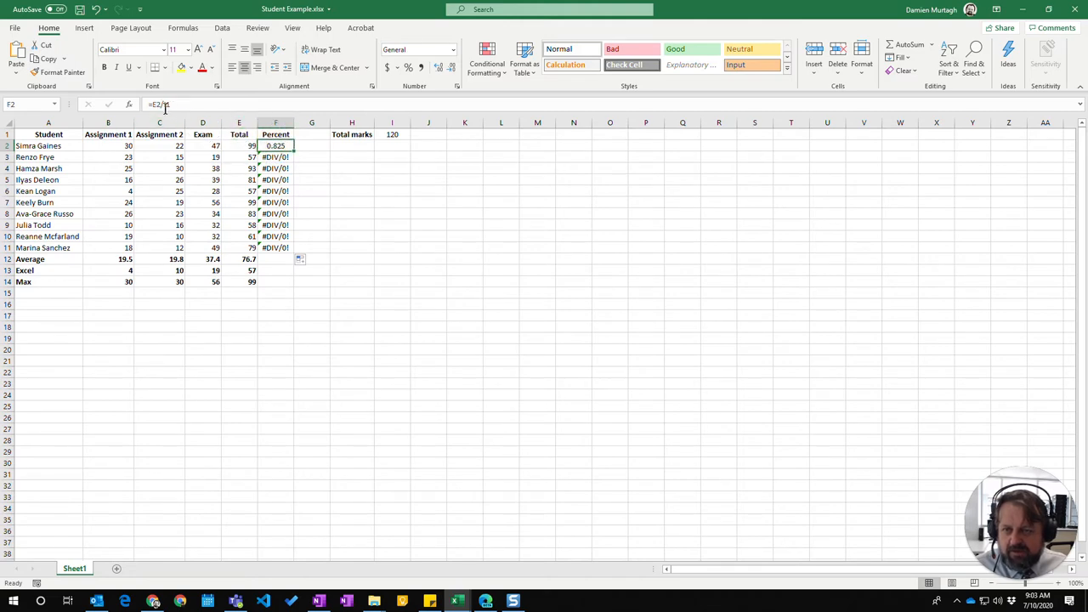
pyautogui.click(392, 135)
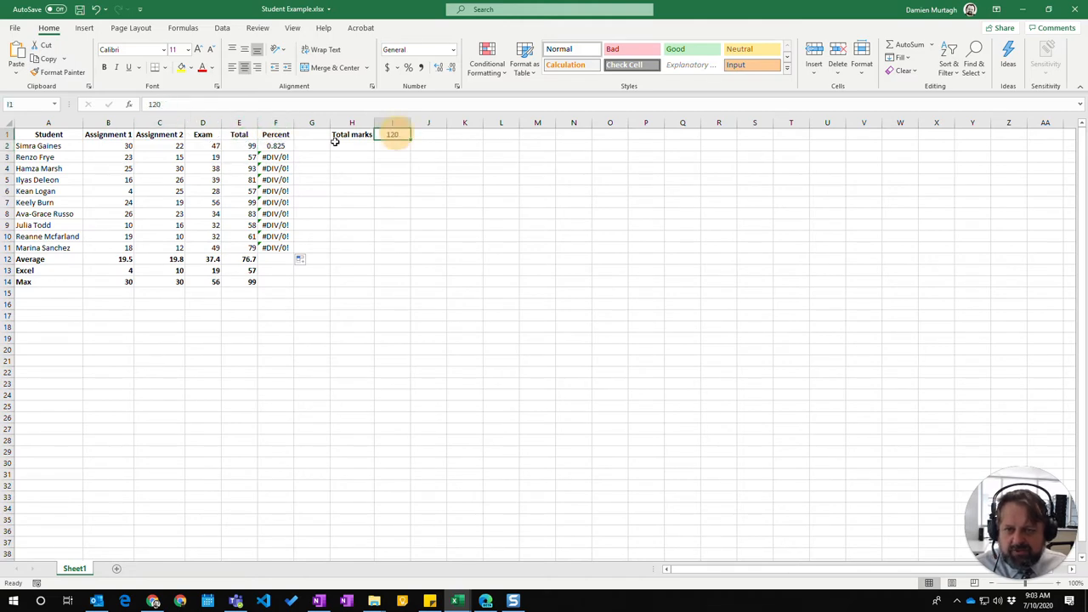
pyautogui.click(275, 157)
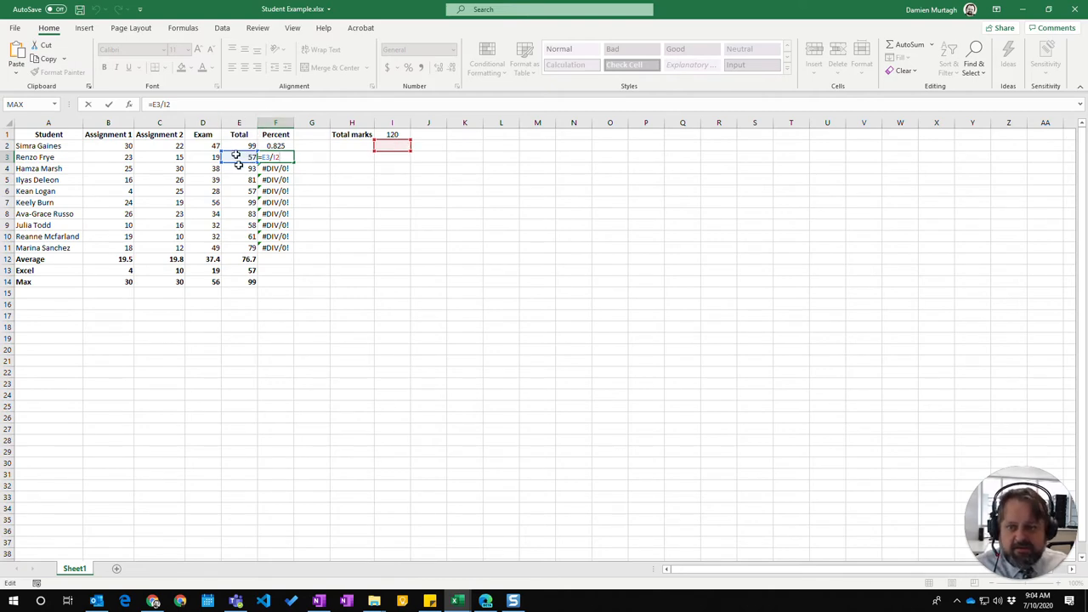
pyautogui.moveTo(301, 205)
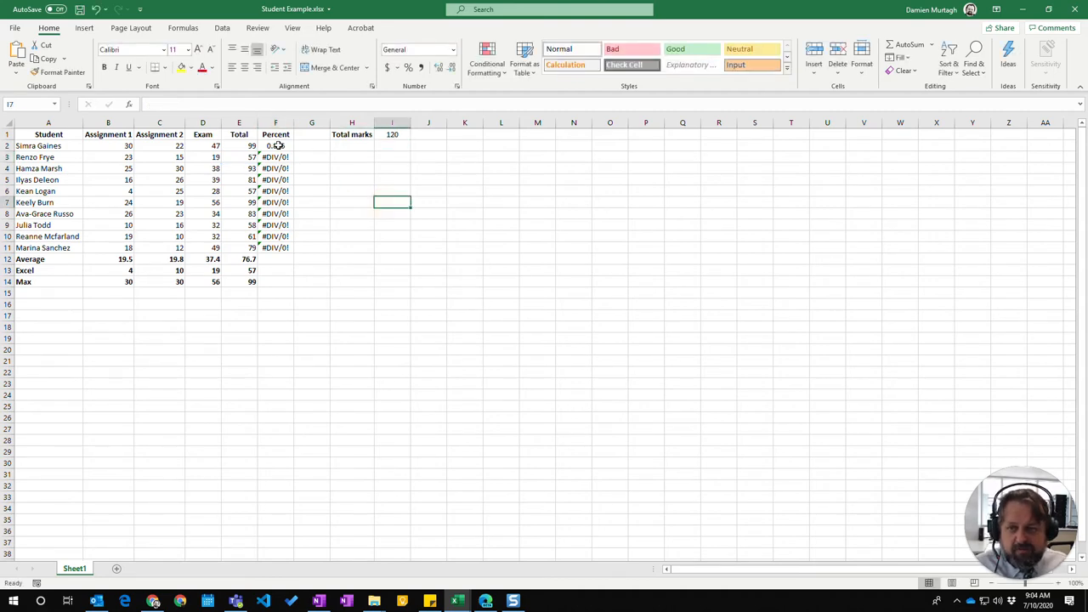
# Step: Reopen F2's Percent formula to change I1 to the absolute reference $I$1
pyautogui.click(275, 145)
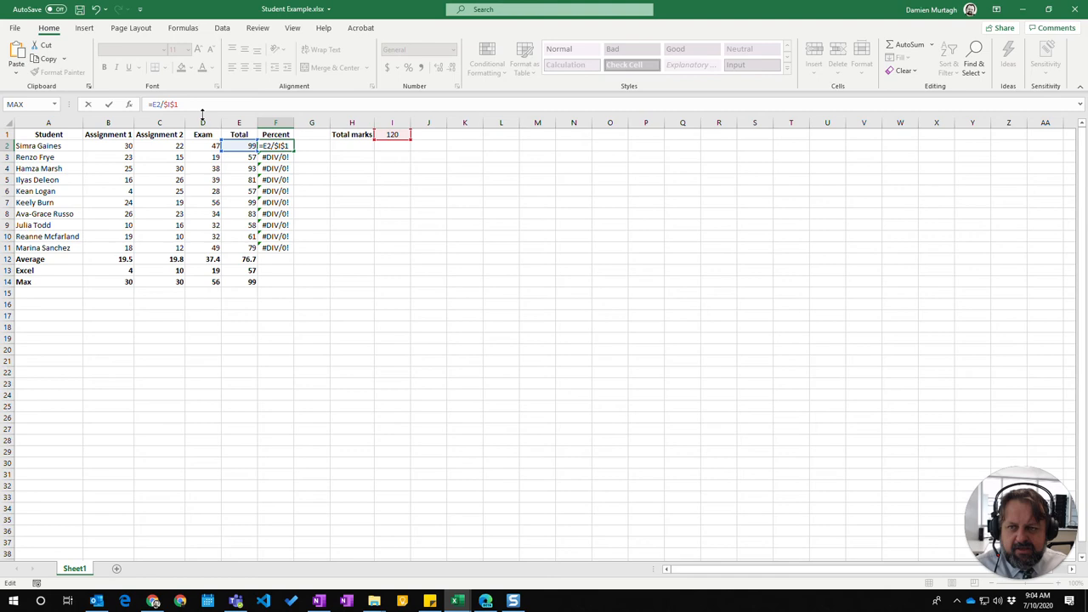
pyautogui.moveTo(185, 169)
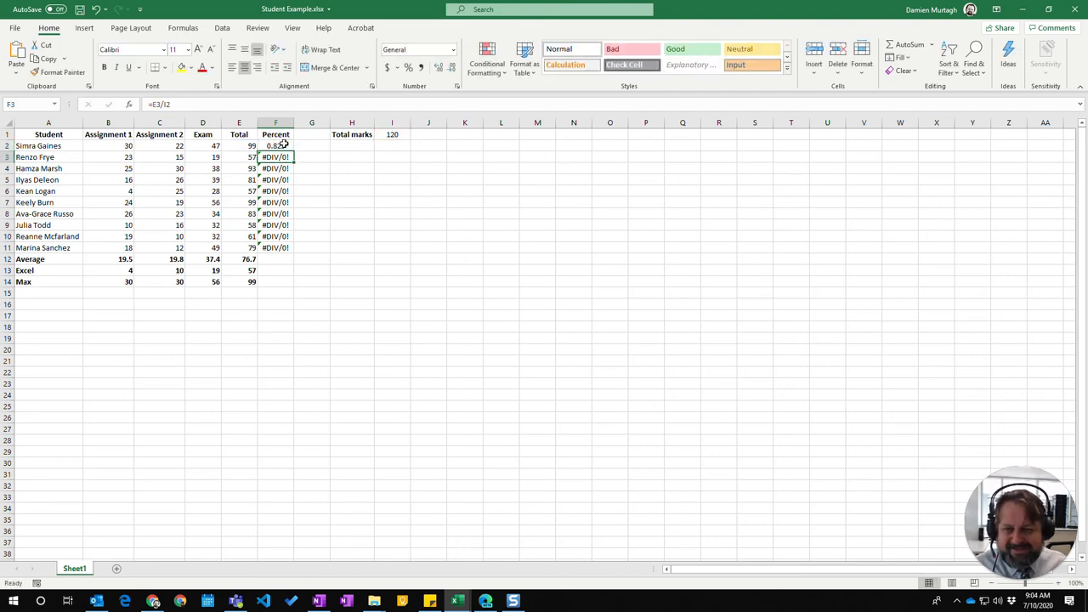
# Step: Copy F2's $I$1-based formula down to F11, then select the total marks 120 in I1
pyautogui.click(275, 146)
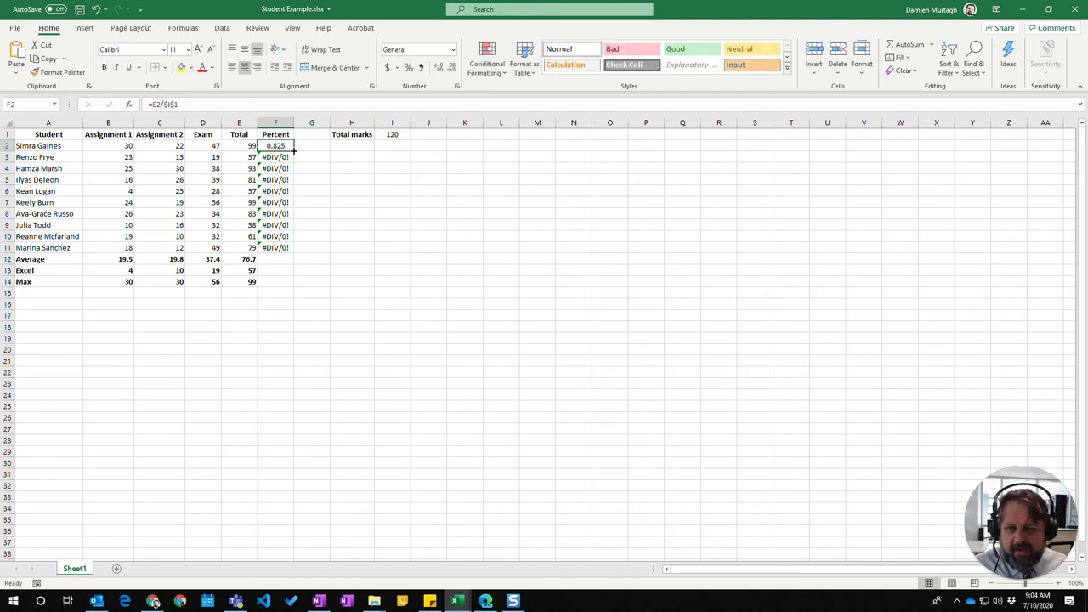
pyautogui.moveTo(276, 145); pyautogui.dragTo(275, 247)
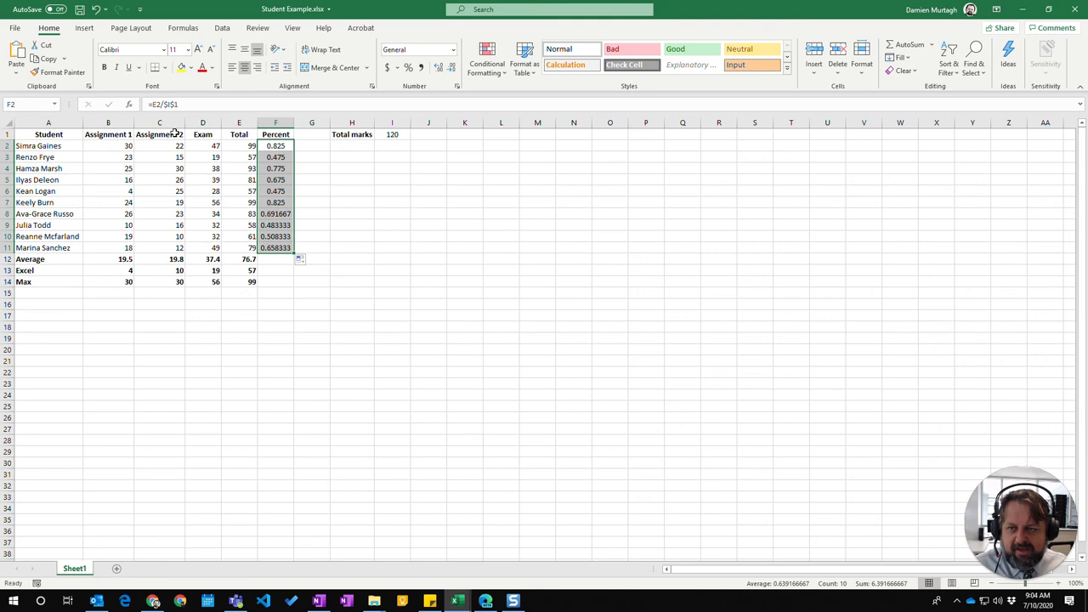
pyautogui.moveTo(174, 103)
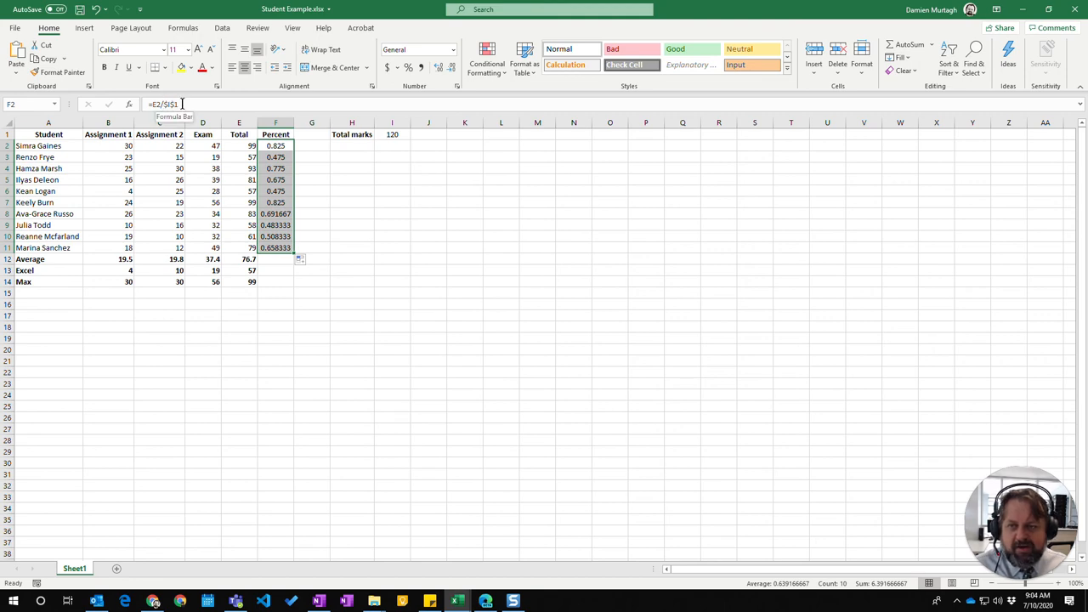
pyautogui.click(391, 134)
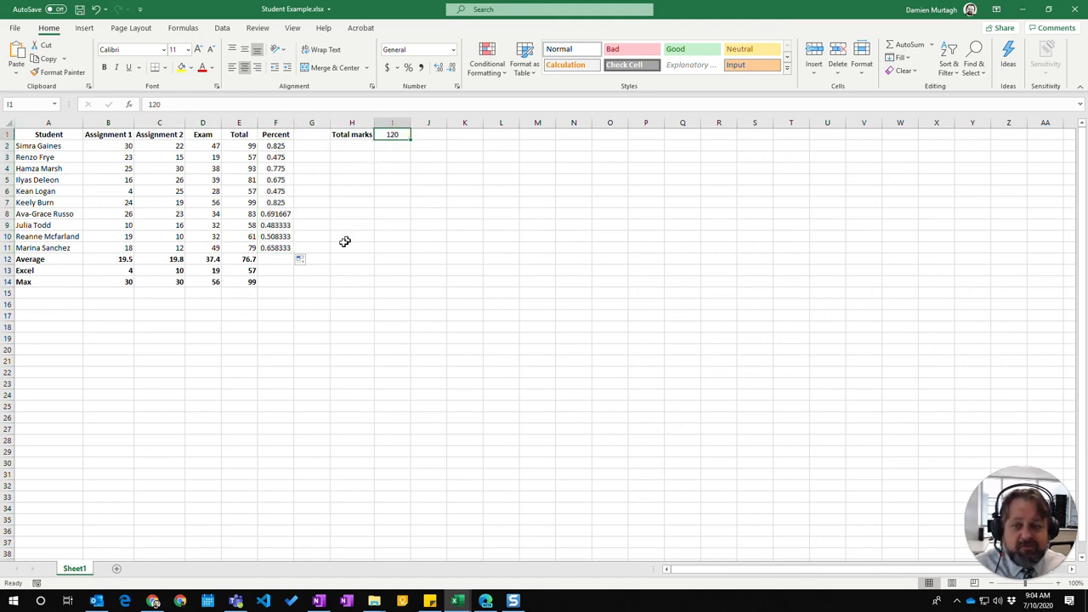
pyautogui.moveTo(335, 246)
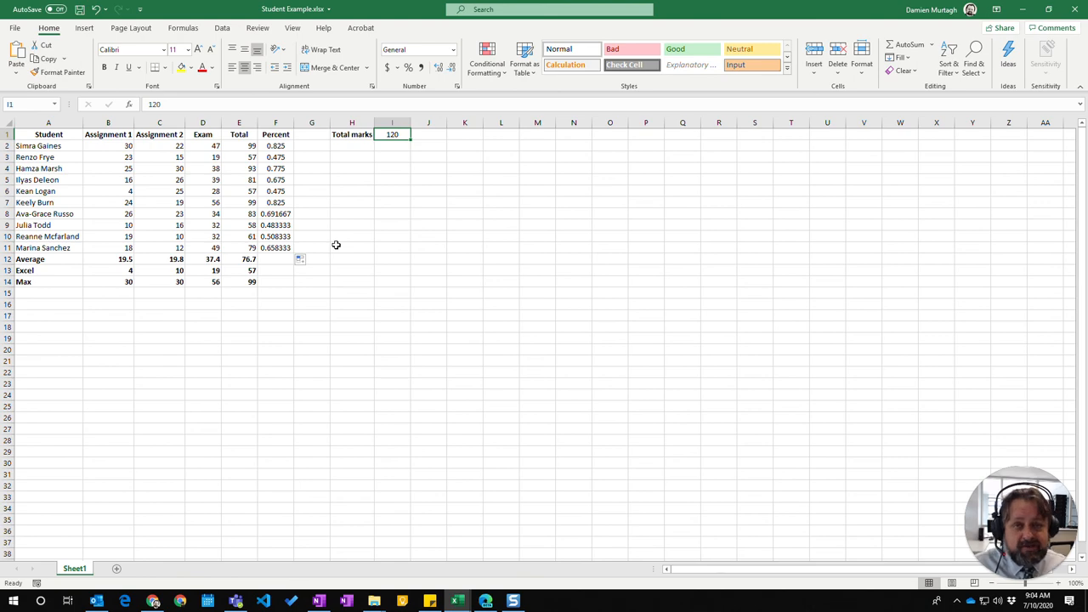
pyautogui.moveTo(352, 233)
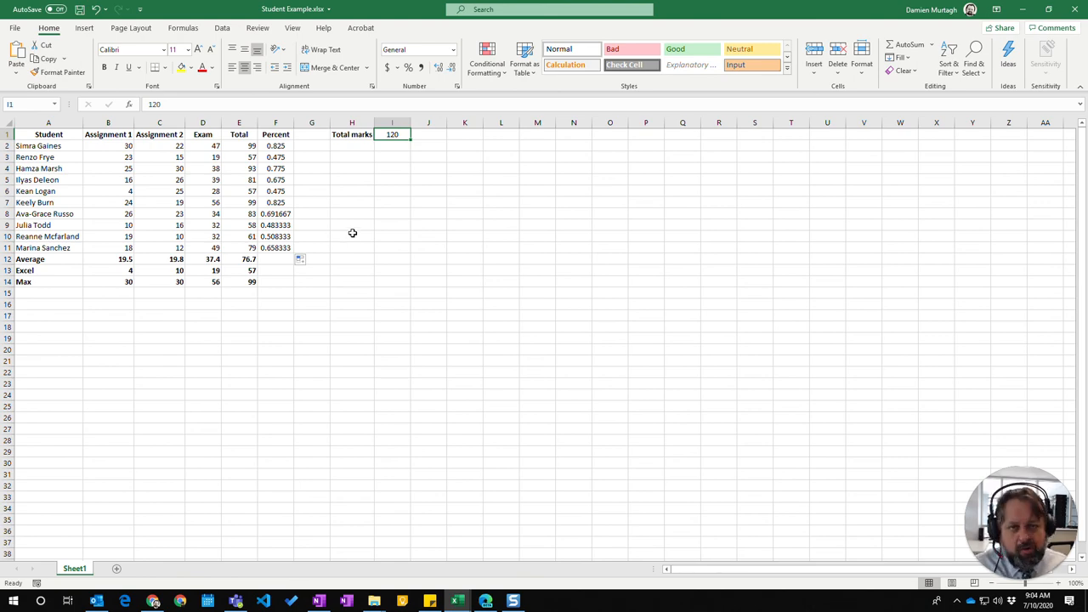